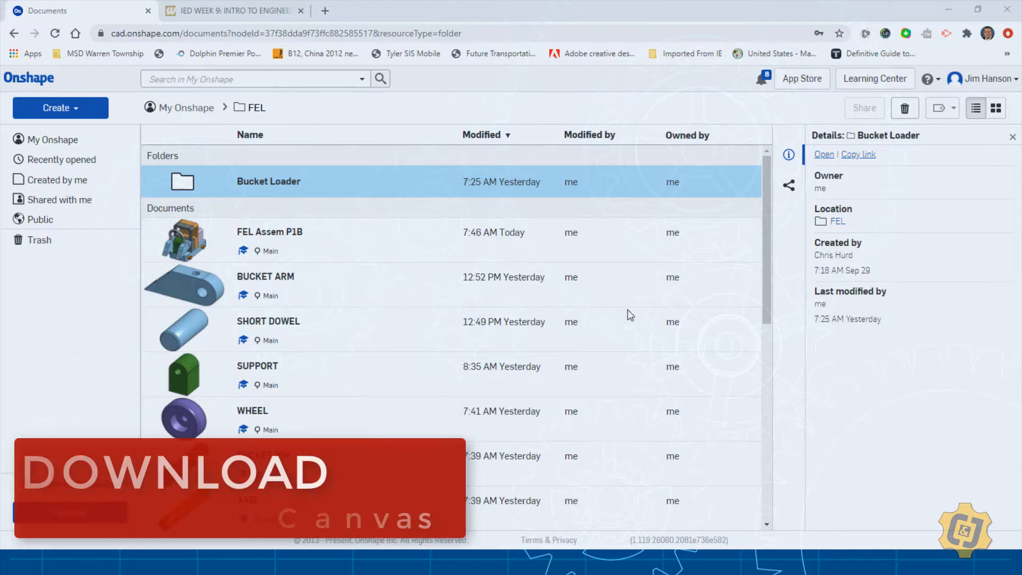
Step: Download LIFT BAR.stp from Google Drive via the course page's Lift Bar link
click(231, 10)
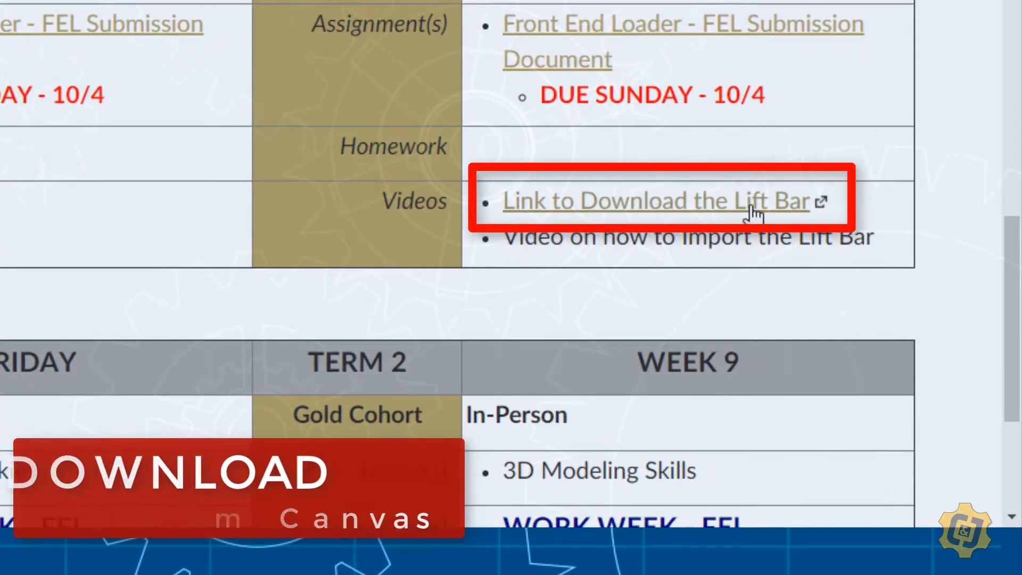
click(655, 202)
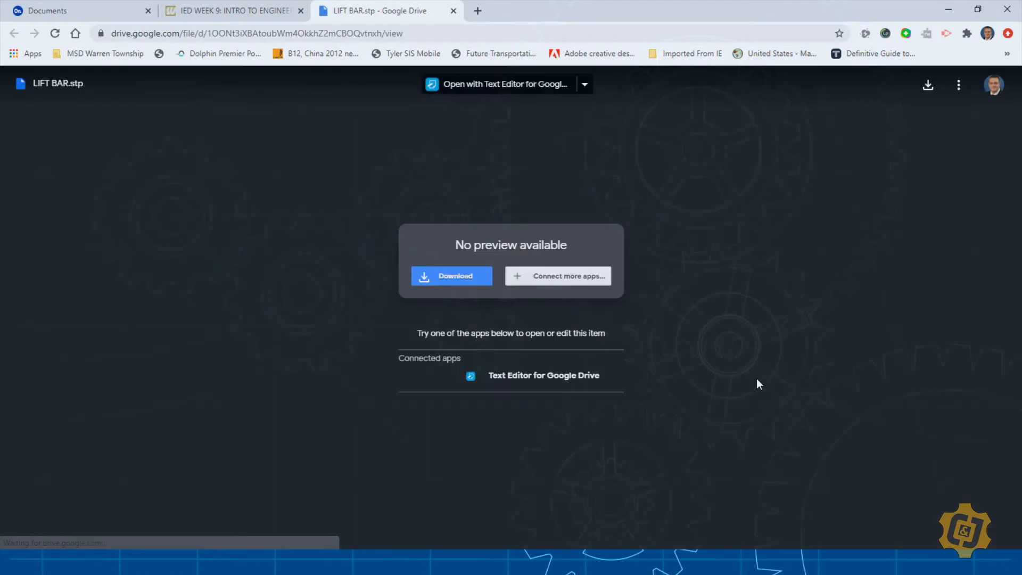
click(451, 276)
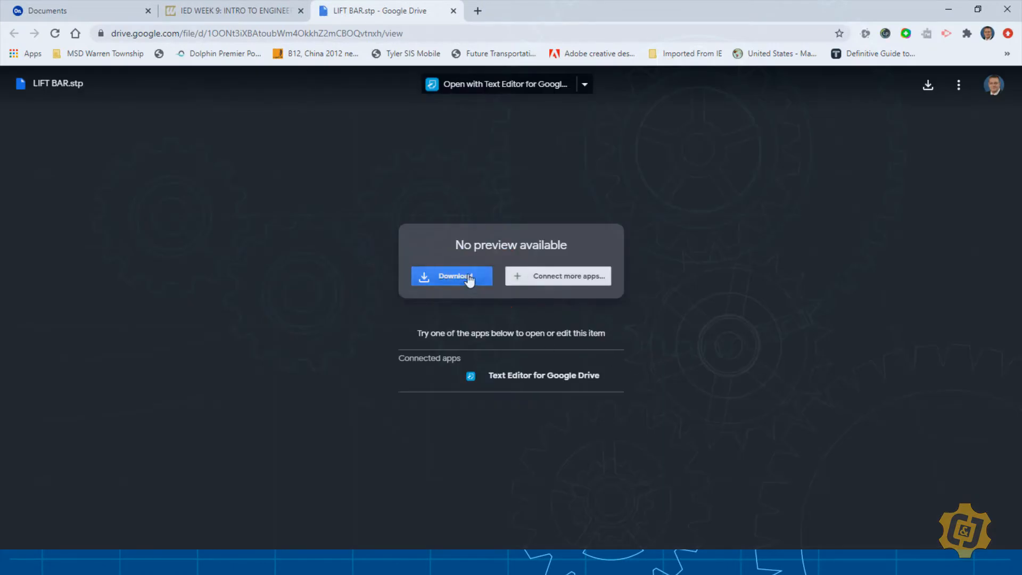
click(451, 276)
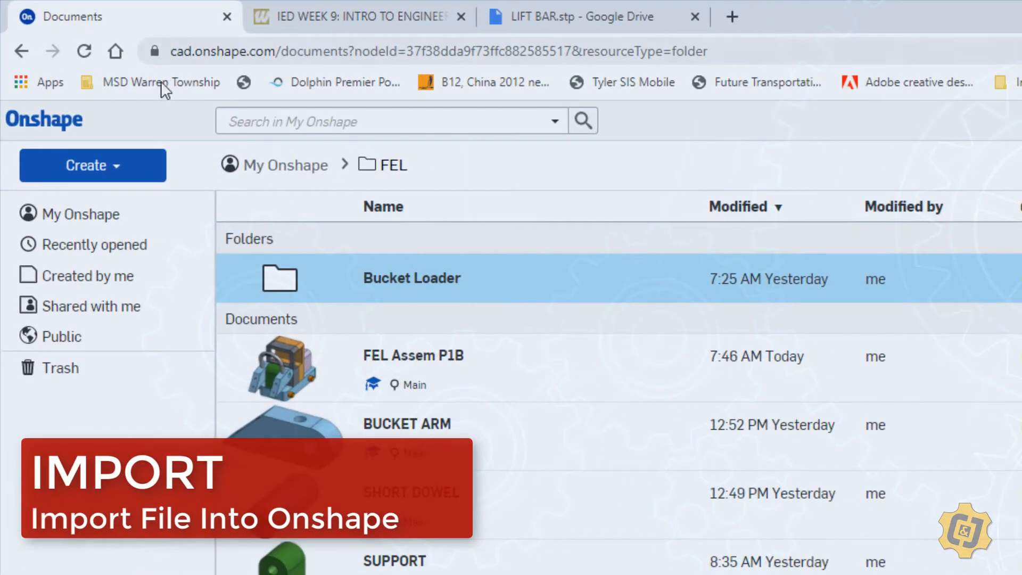
Step: Start an Onshape import and choose LIFT BAR.stp from the Downloads folder
click(92, 165)
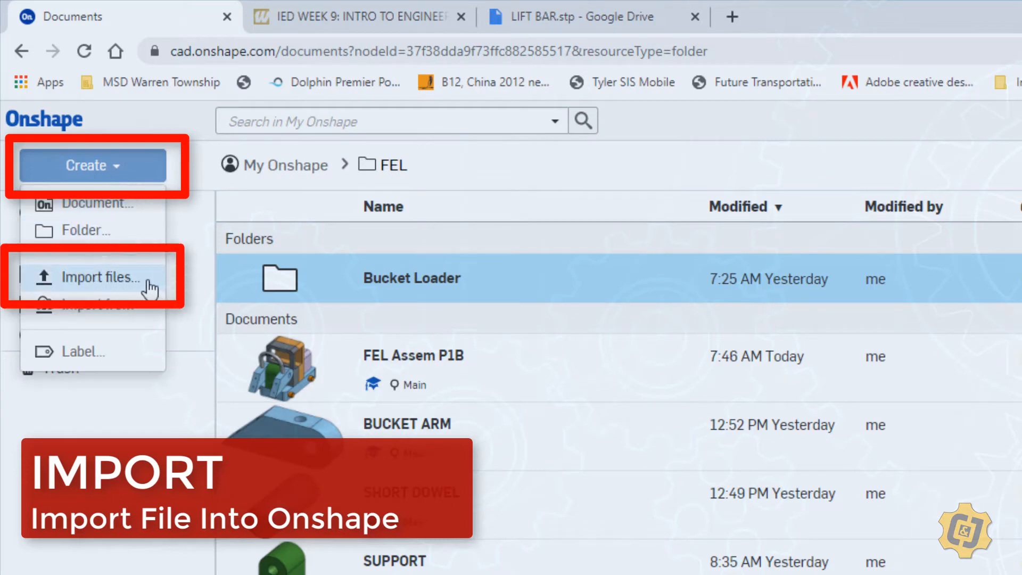
click(98, 277)
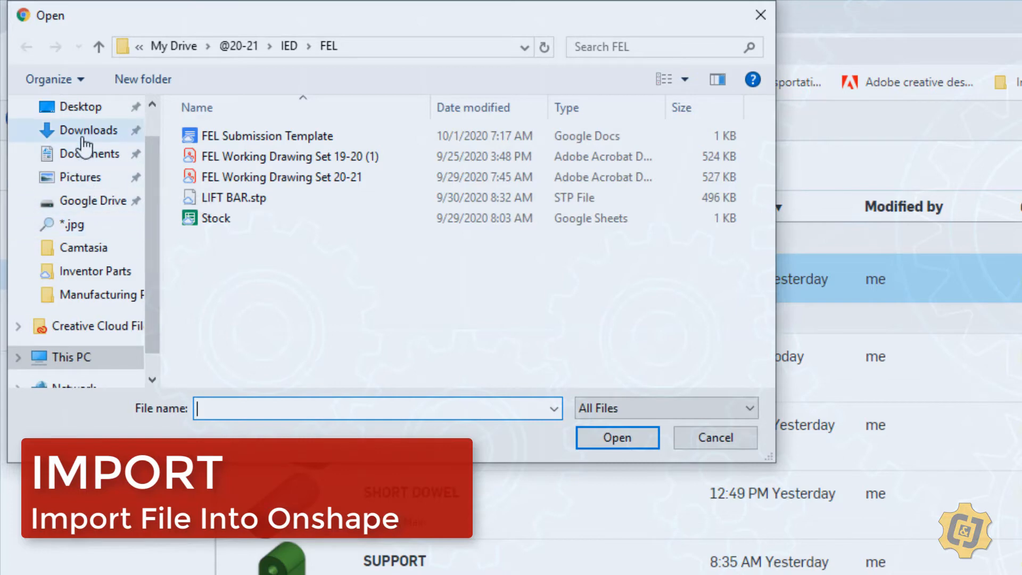
click(87, 130)
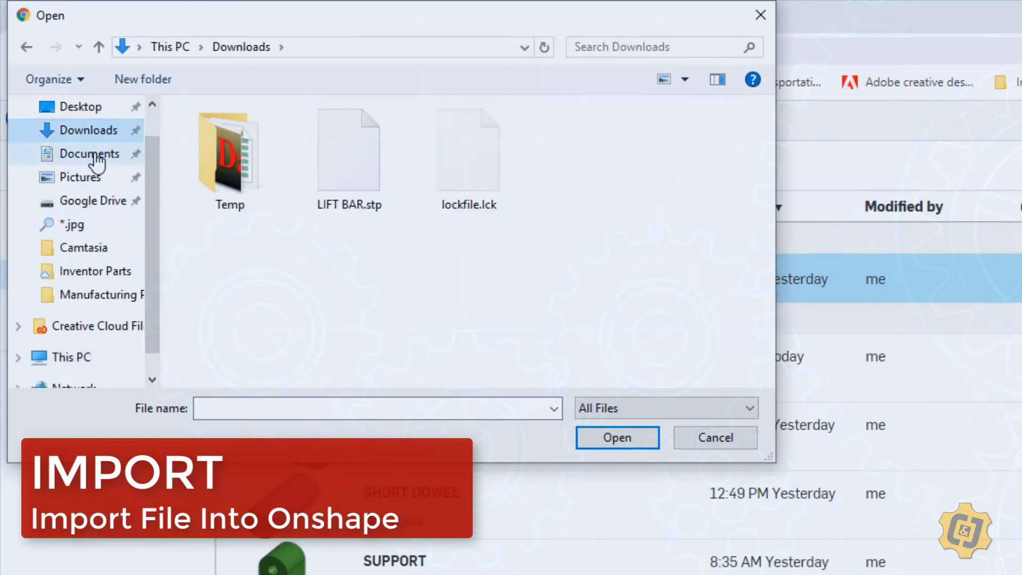
click(349, 150)
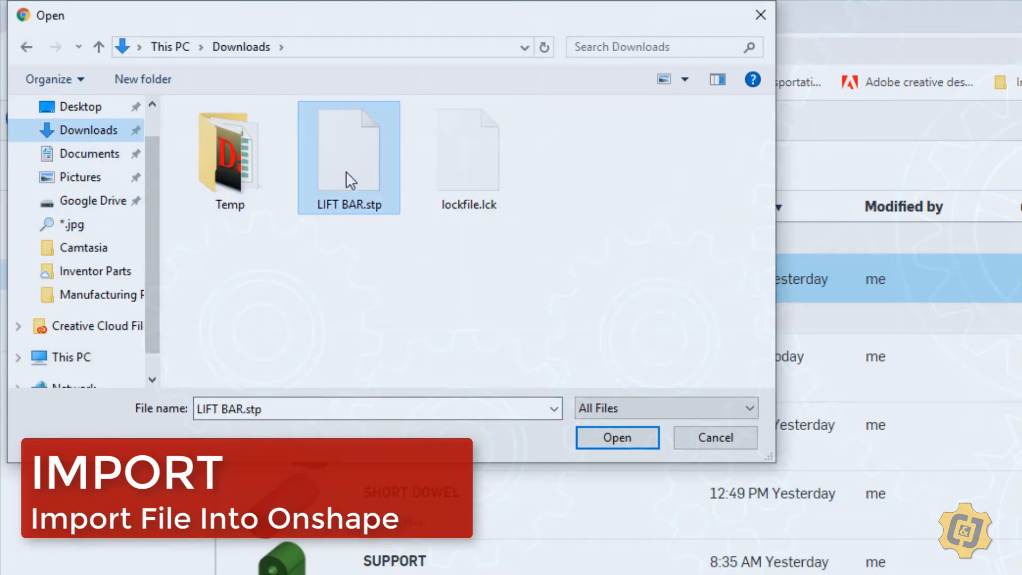
click(616, 437)
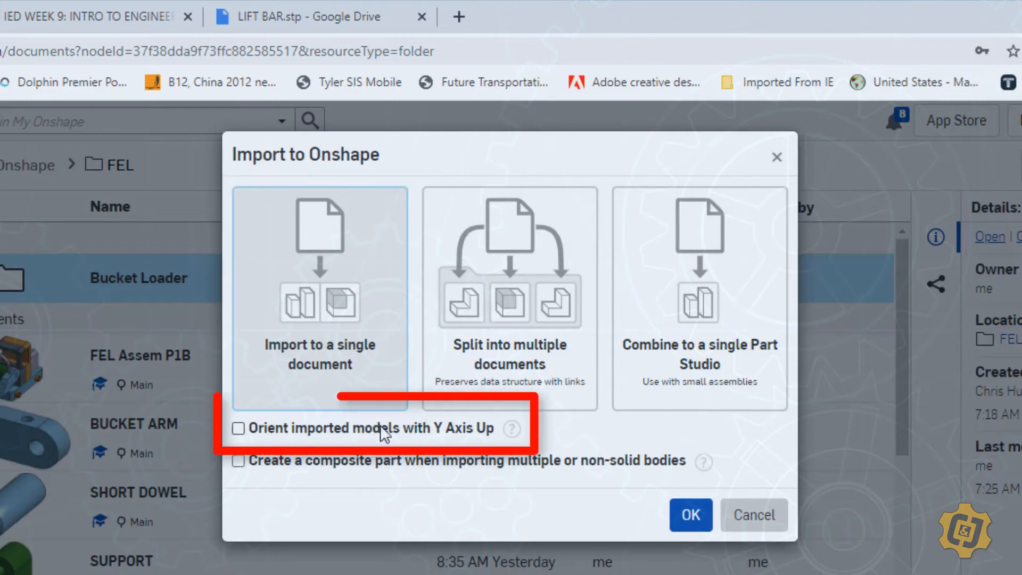
Step: Import LIFT BAR.stp as a single document oriented Y axis up, then enter FEL Assem P1B
click(238, 428)
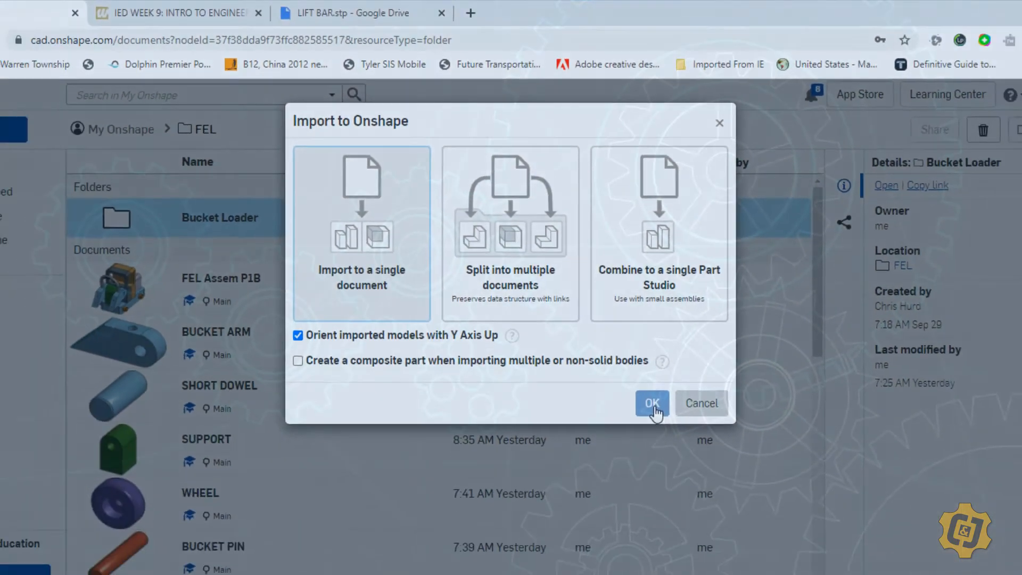
click(650, 403)
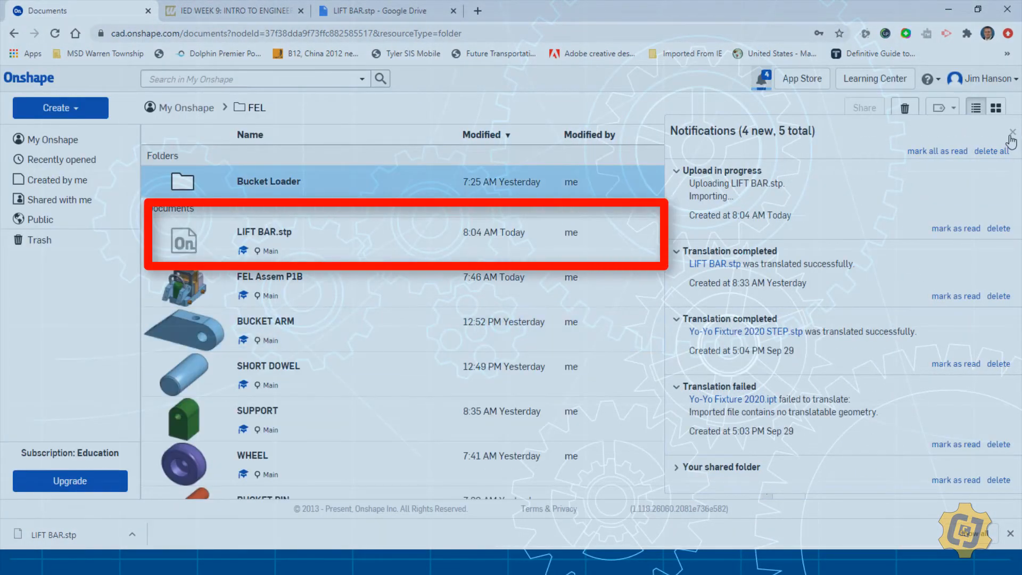
click(1013, 132)
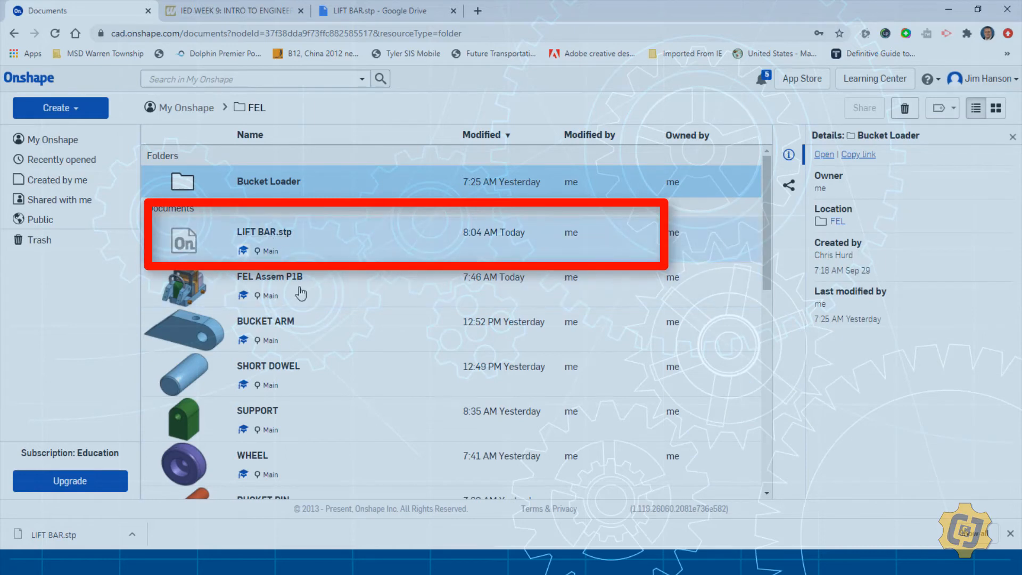
double_click(268, 277)
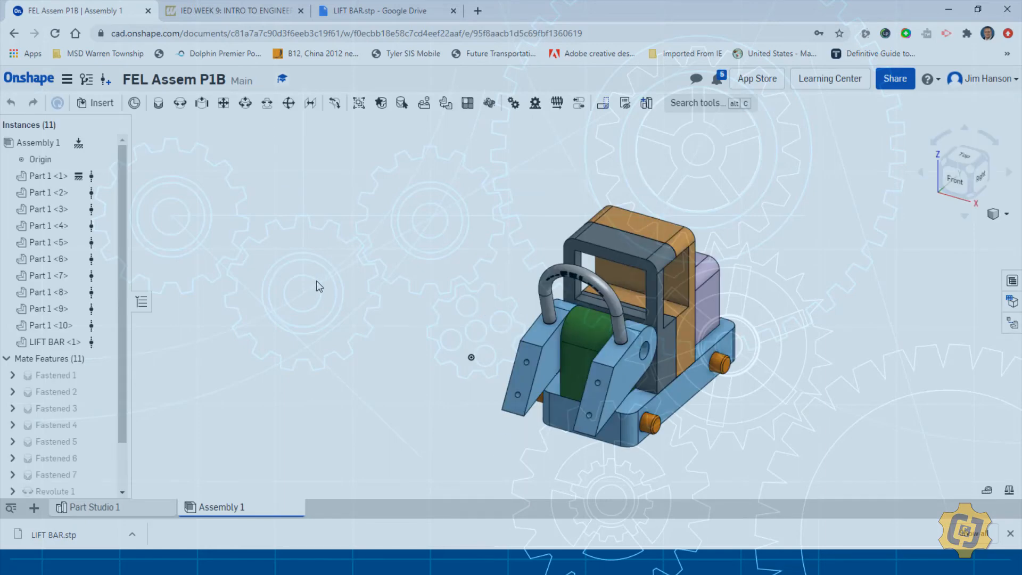
Step: Insert the LIFT BAR part from My Onshape's LIFT BAR.stp document into the assembly
click(101, 103)
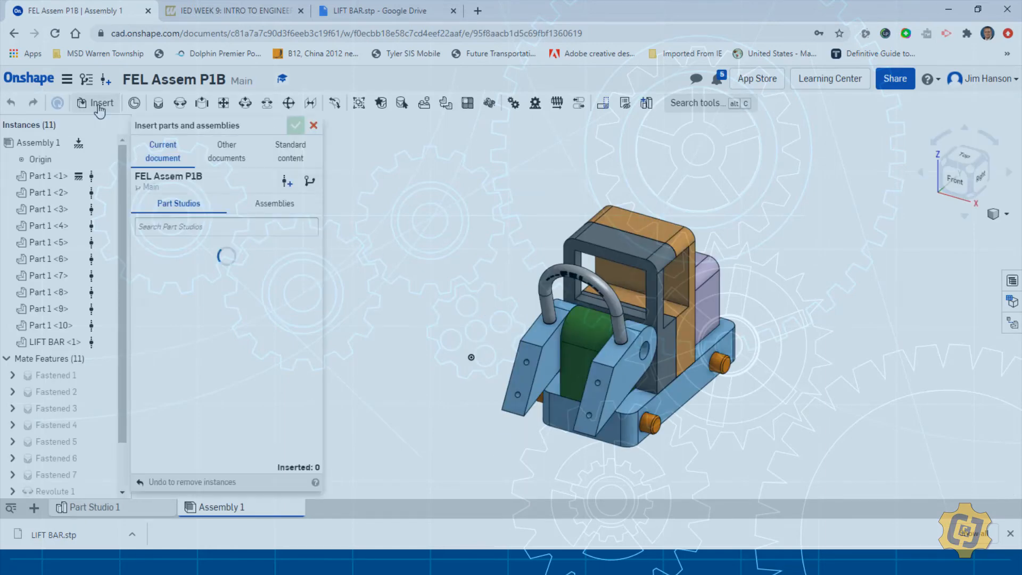
click(225, 150)
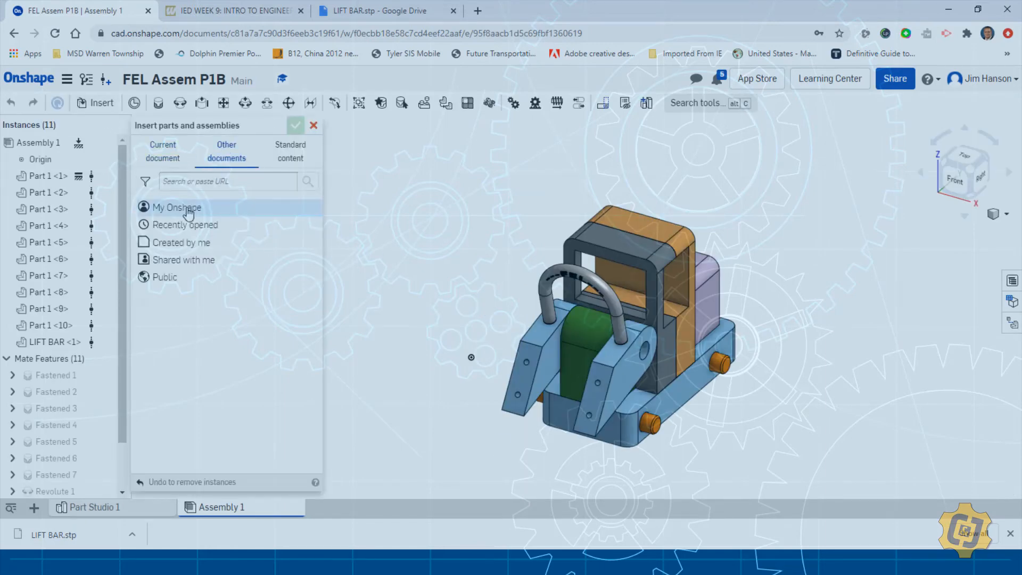
click(176, 207)
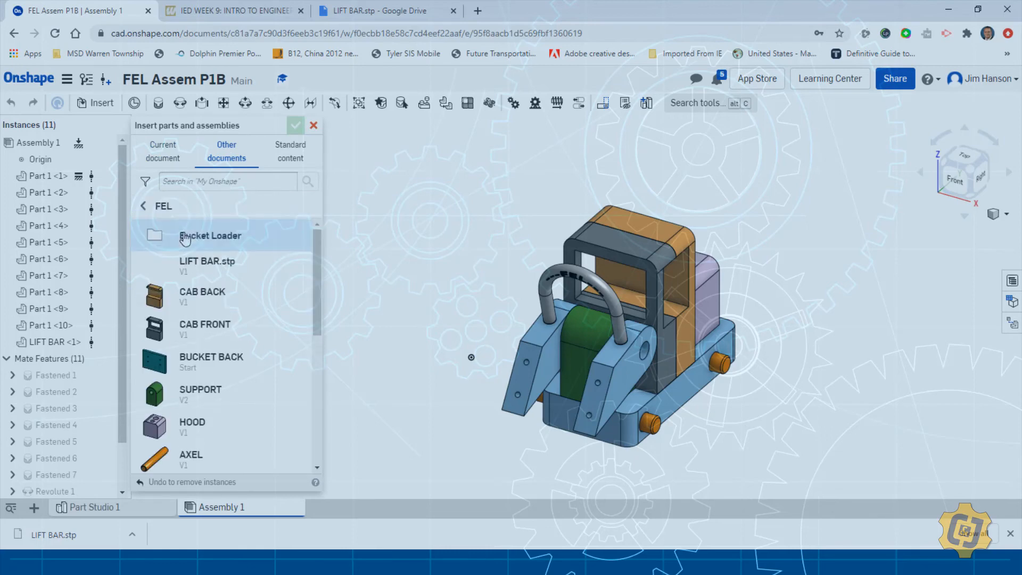
click(207, 265)
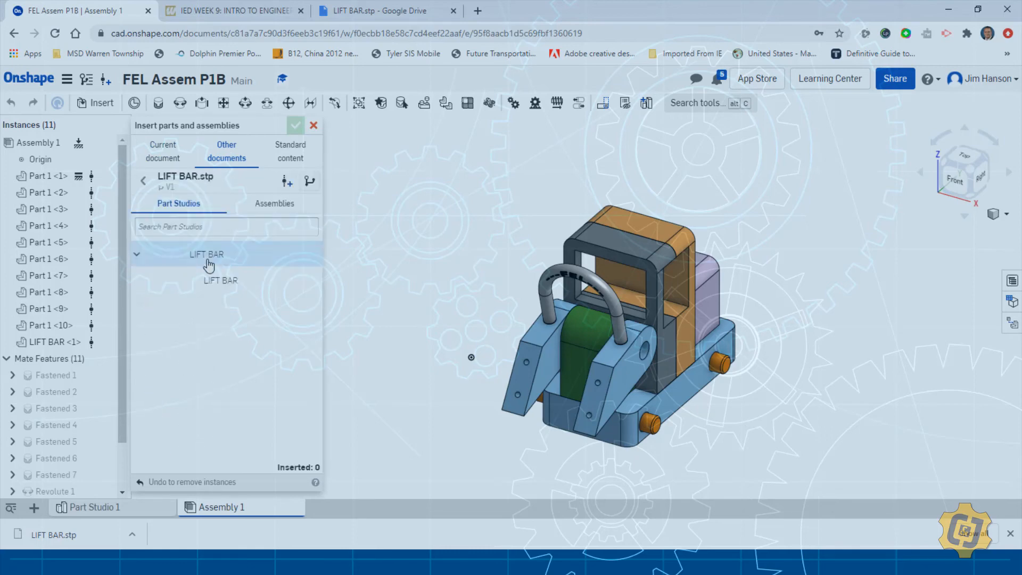
click(220, 280)
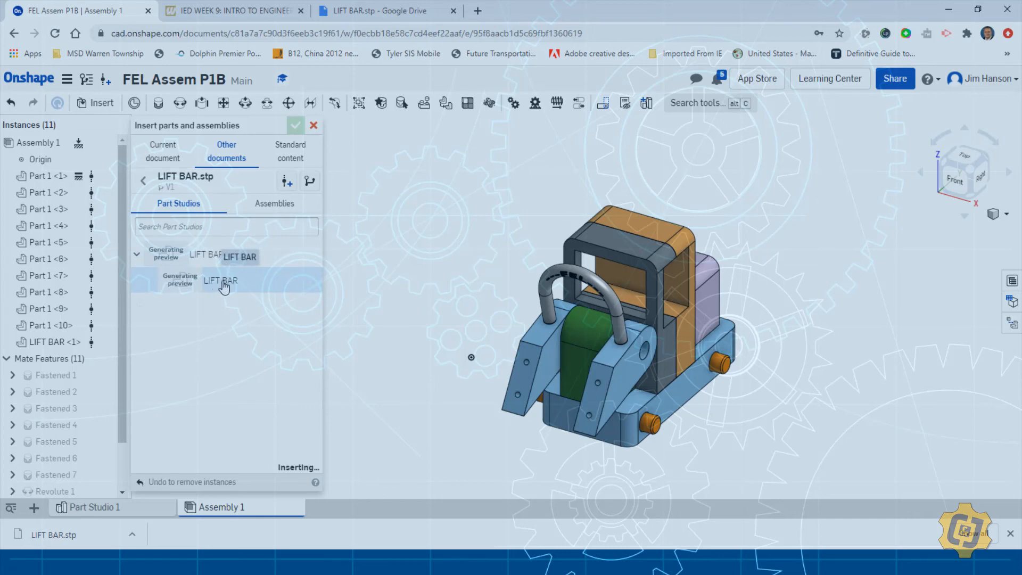
click(221, 280)
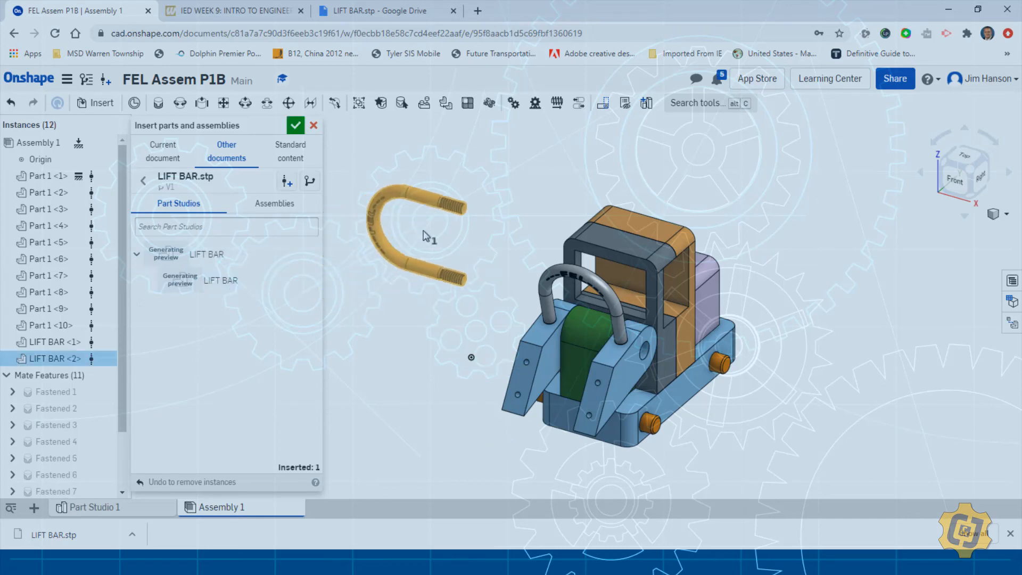